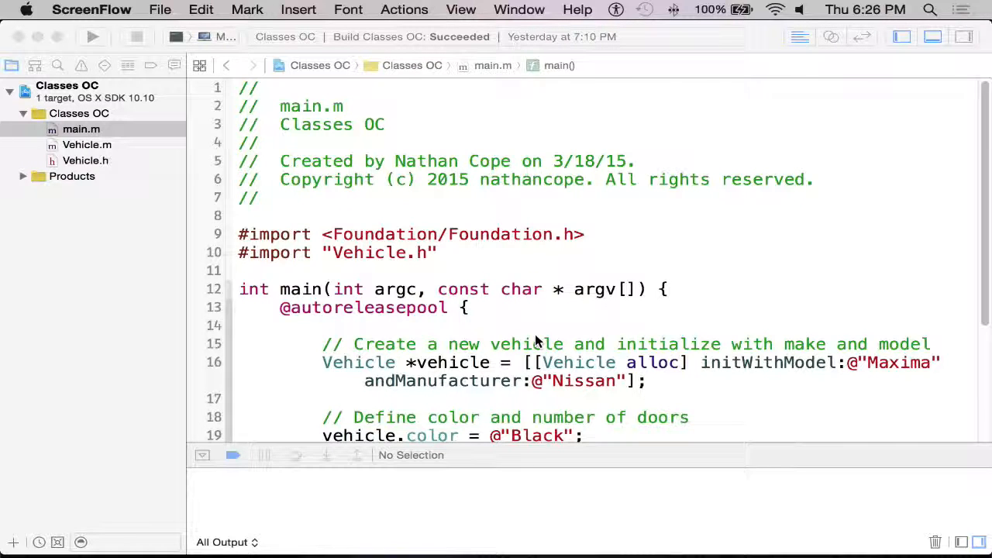
{"action": "mouse_move", "coordinate": [457, 307]}
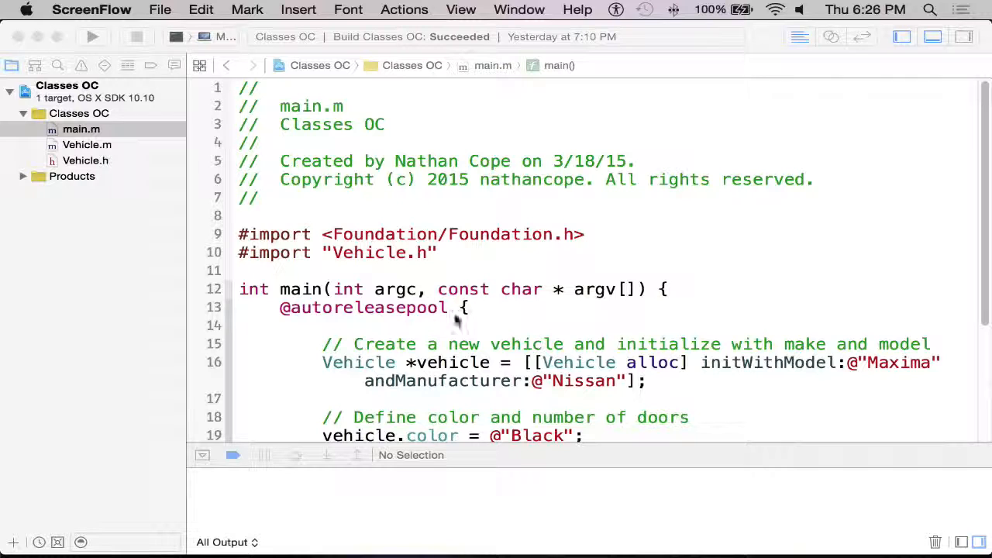